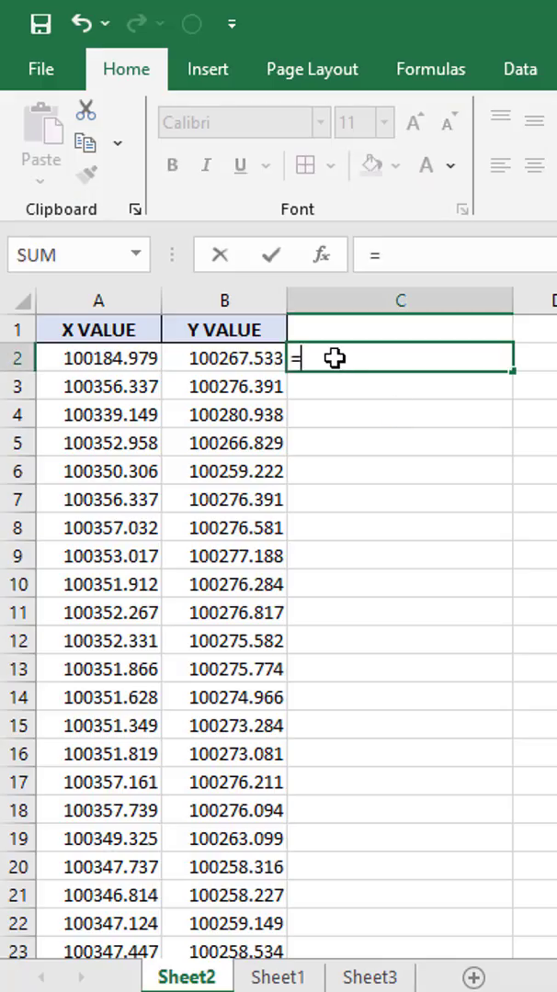
- Draft a formula in C2 on Sheet2 referencing A2 with a "," separator, then abandon it
{"action": "left_click", "coordinate": [99, 358]}
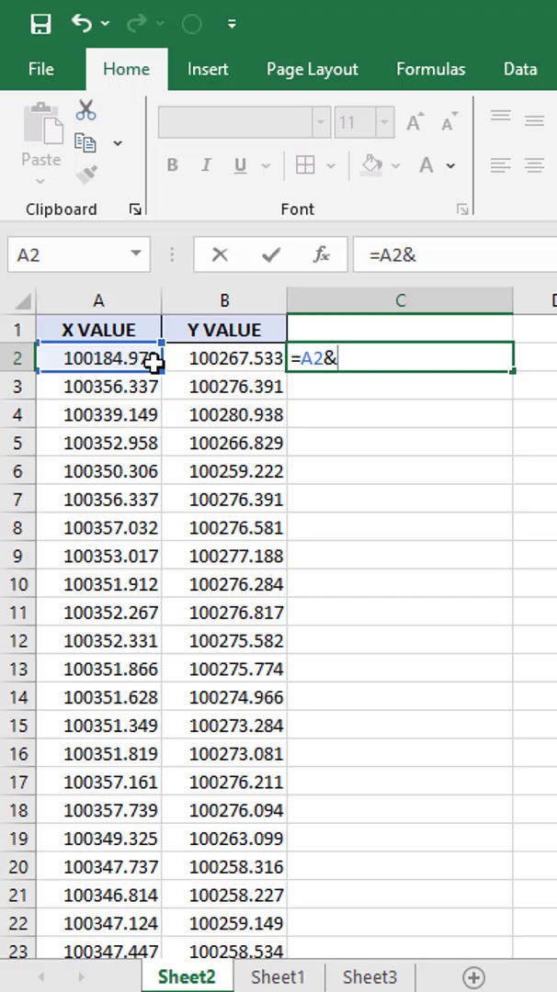
{"action": "type", "text": "\",\"&"}
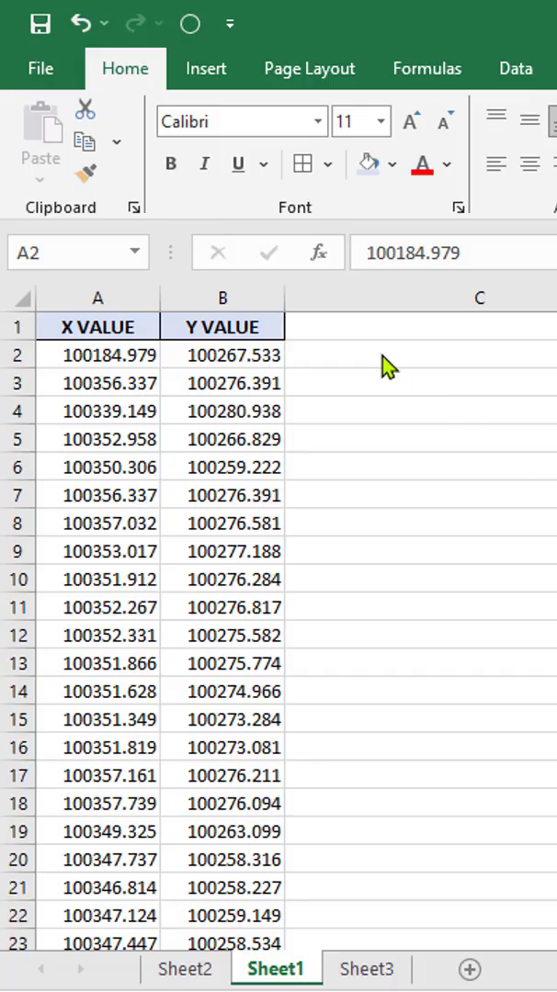
- Build ="POINT " & A2 & "," & B2 in C2 and fill it down column C
{"action": "type", "text": "=\"POI"}
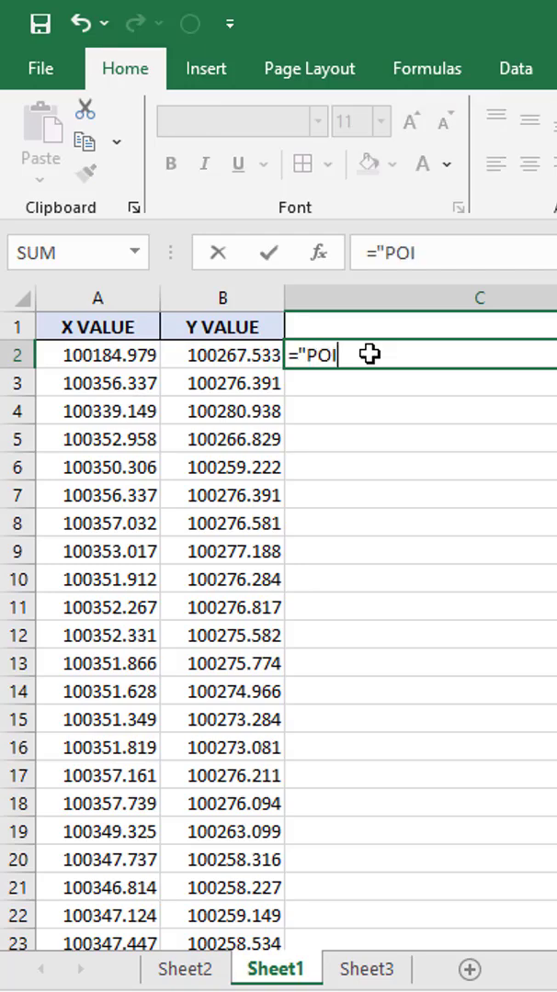
{"action": "left_click", "coordinate": [99, 354]}
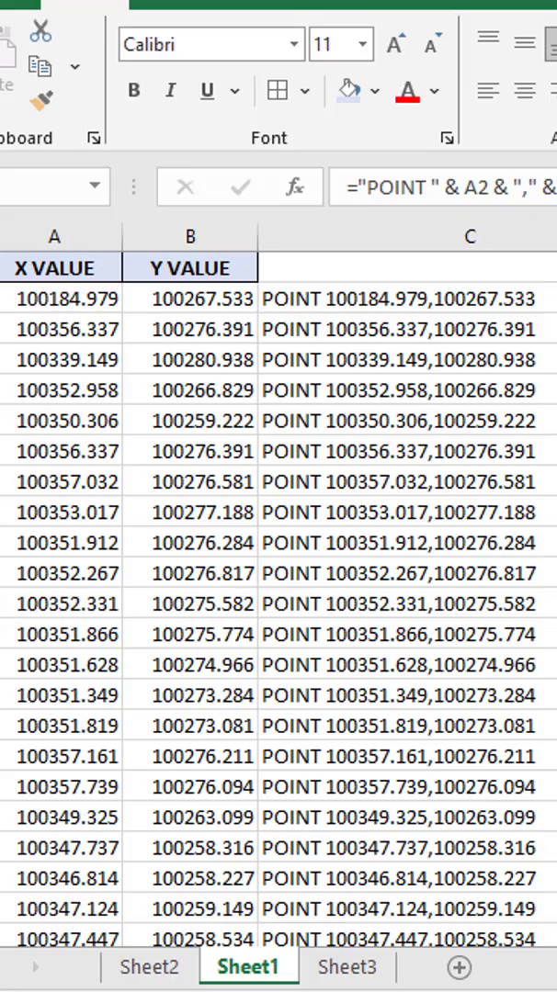
{"action": "left_click", "coordinate": [471, 235]}
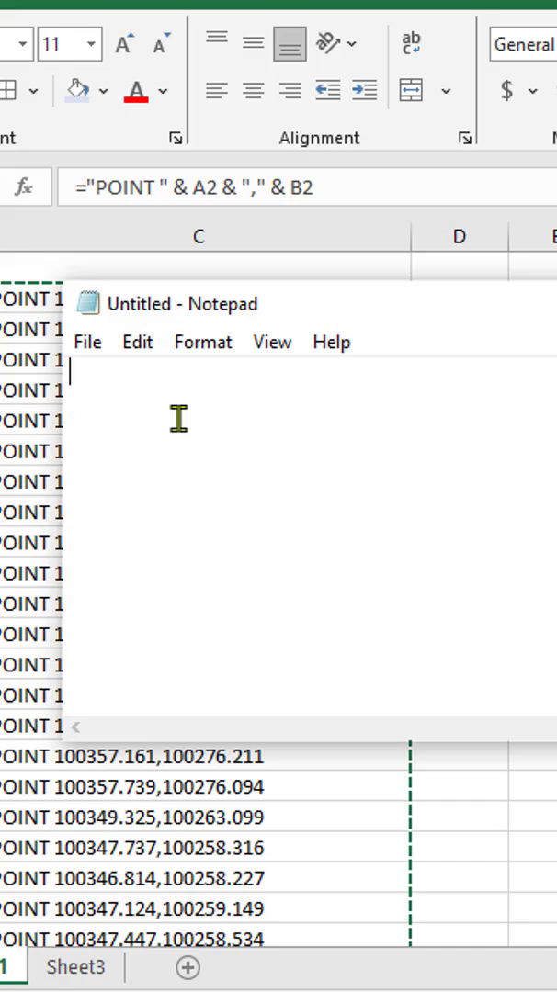
- Paste the POINT coordinate lines into Notepad and start saving via the File menu
{"action": "left_click", "coordinate": [33, 342]}
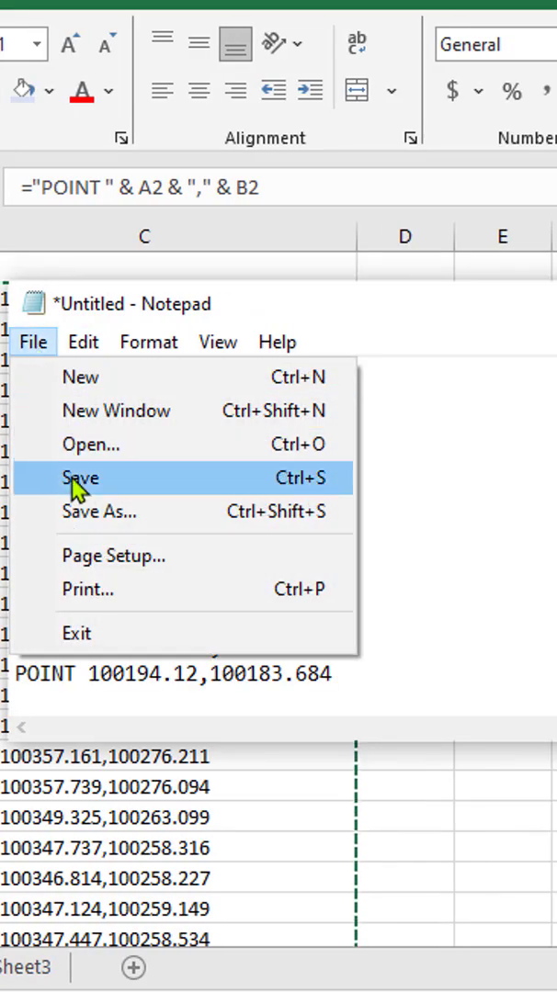